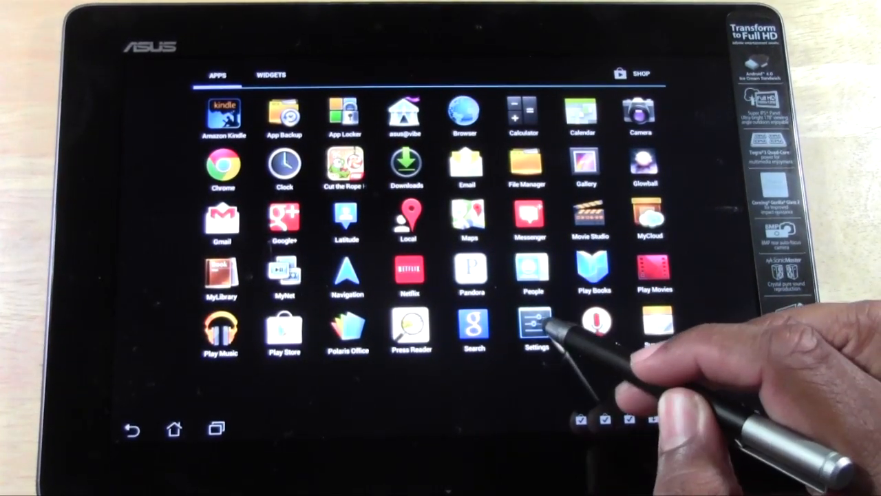
Step: Launch Settings and scroll the category list down to the Personal and System sections
left_click(536, 325)
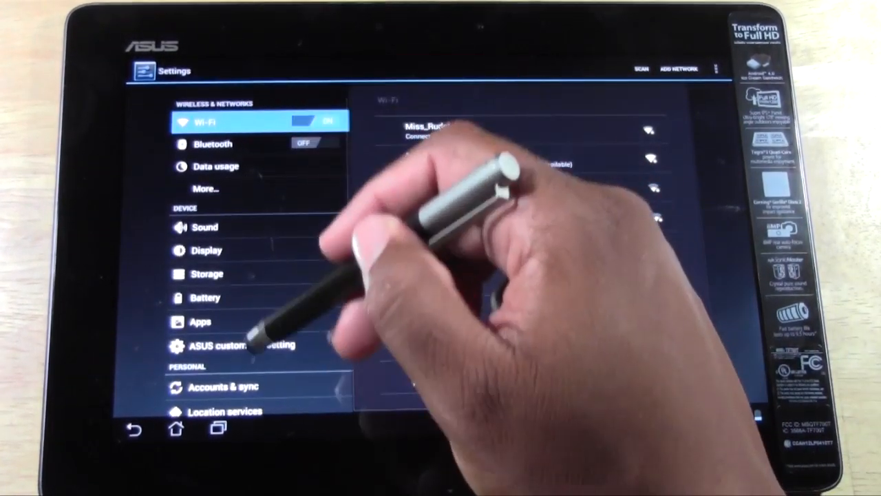
scroll("down", 3)
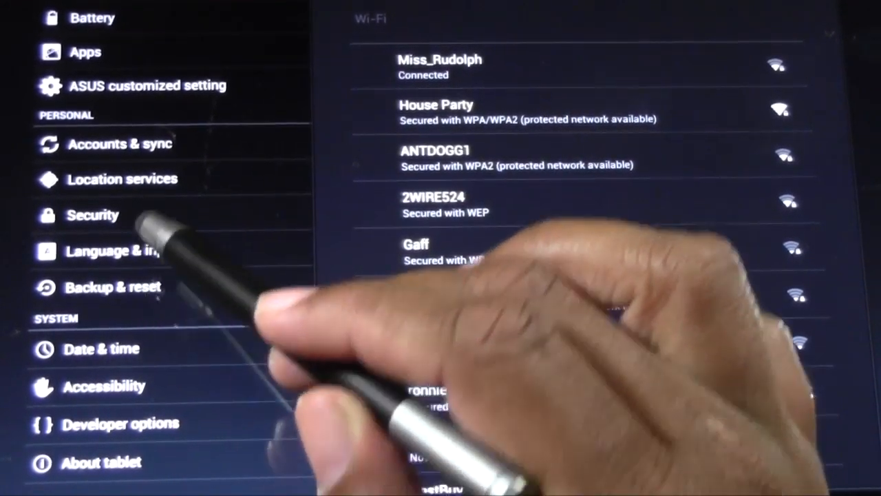
Step: Go through Backup & reset, Factory data reset and Reset tablet to reach Erase everything
left_click(113, 287)
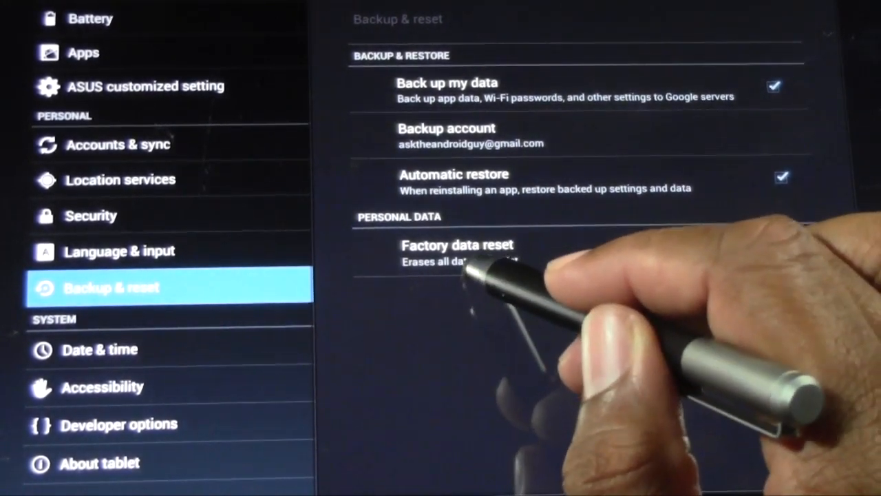
left_click(457, 245)
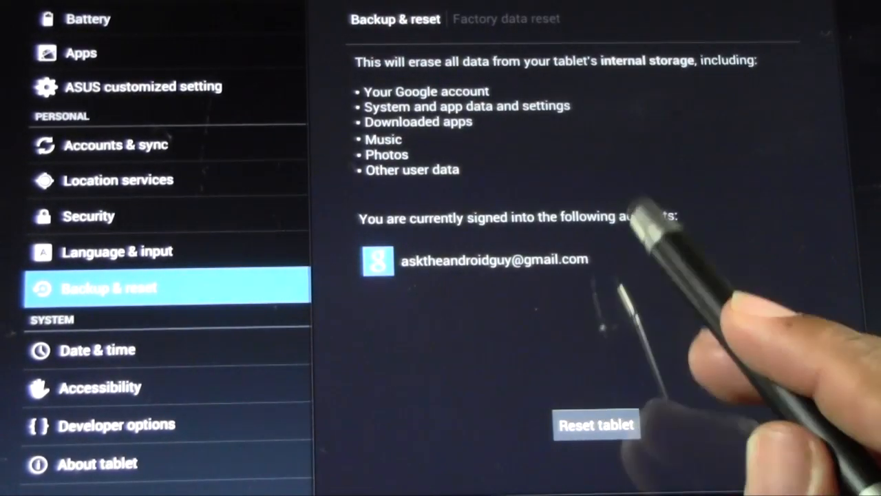
left_click(596, 424)
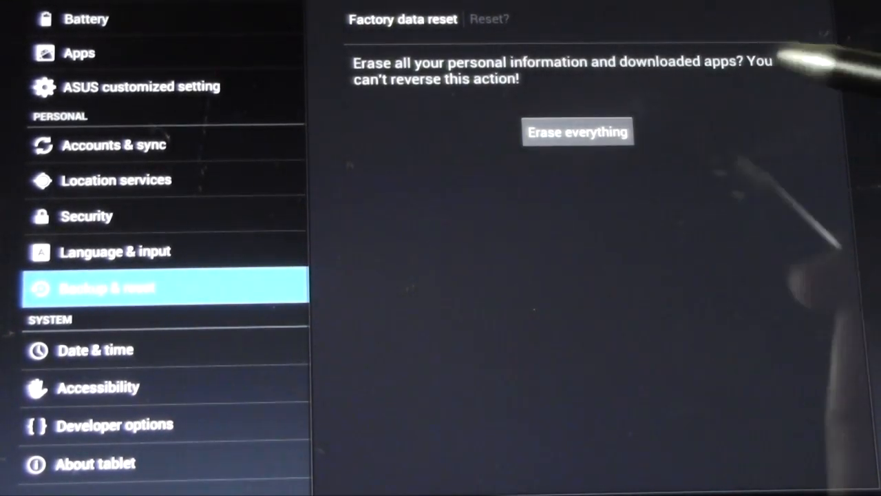